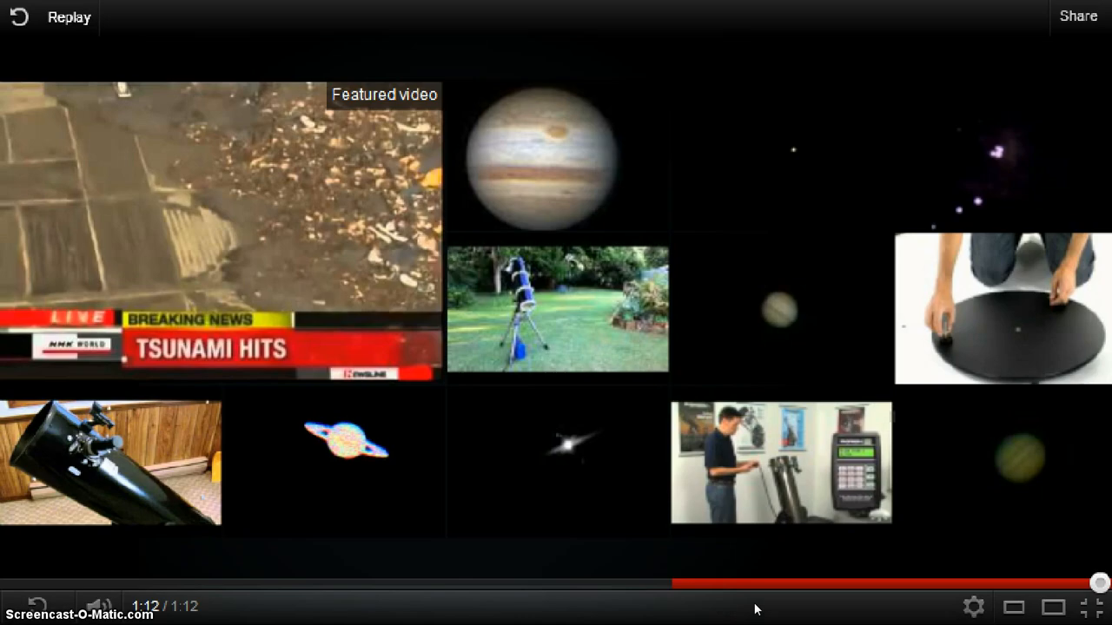
mouse_move(1092, 605)
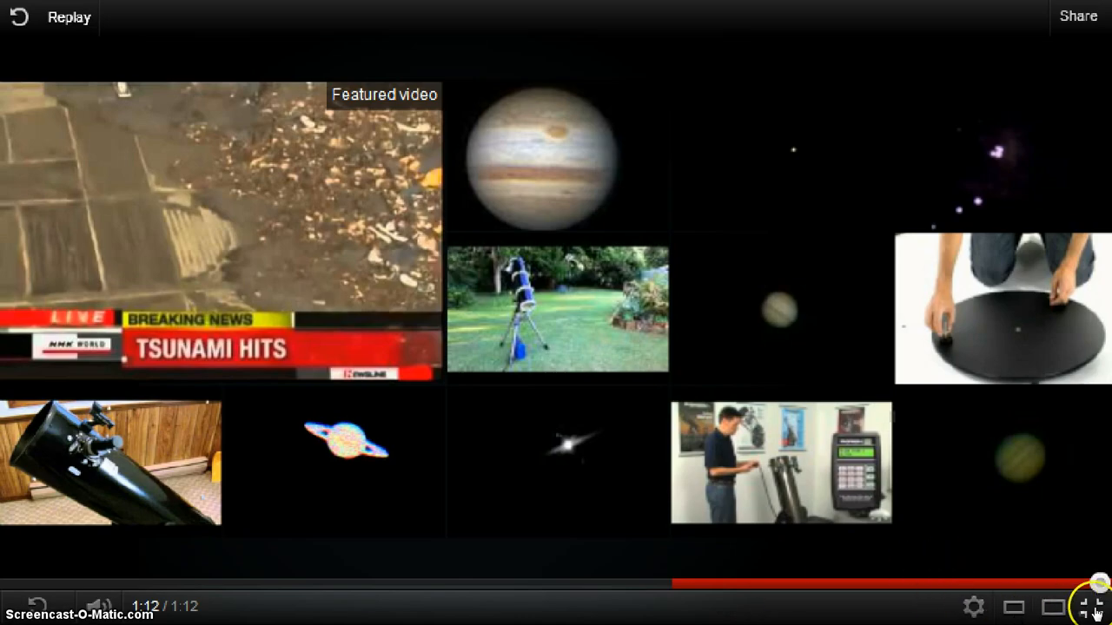
mouse_move(1006, 582)
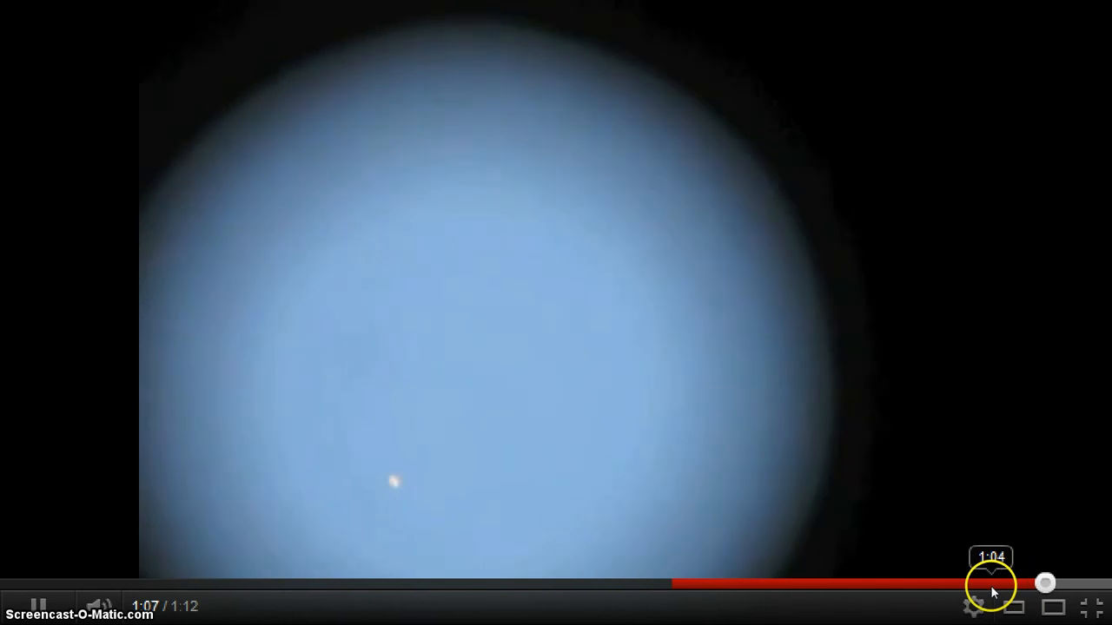
mouse_move(1012, 596)
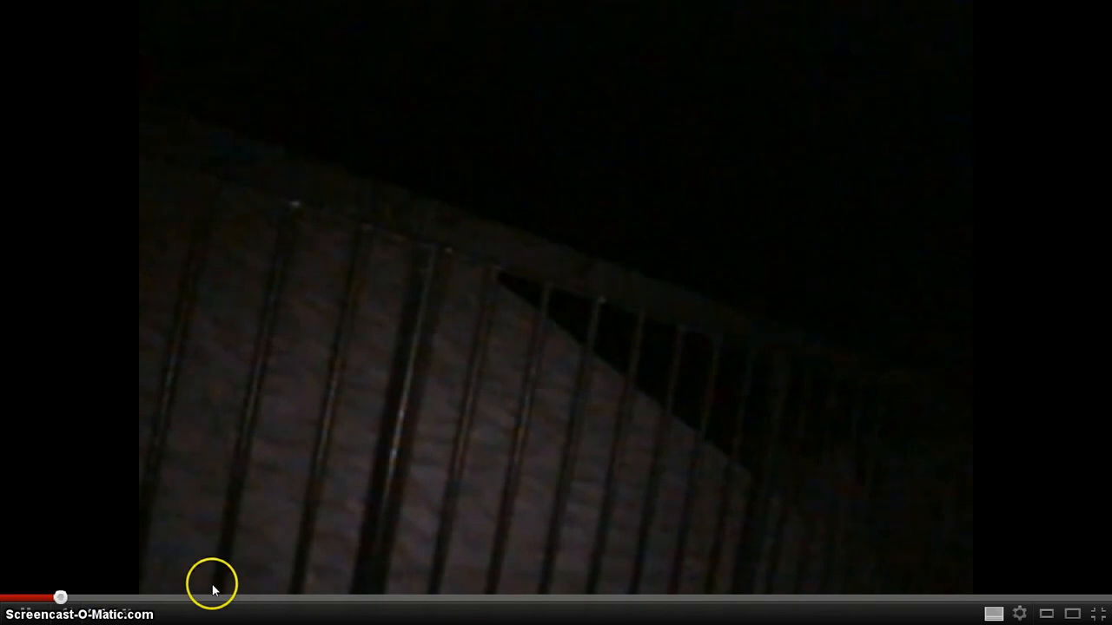
mouse_move(1027, 322)
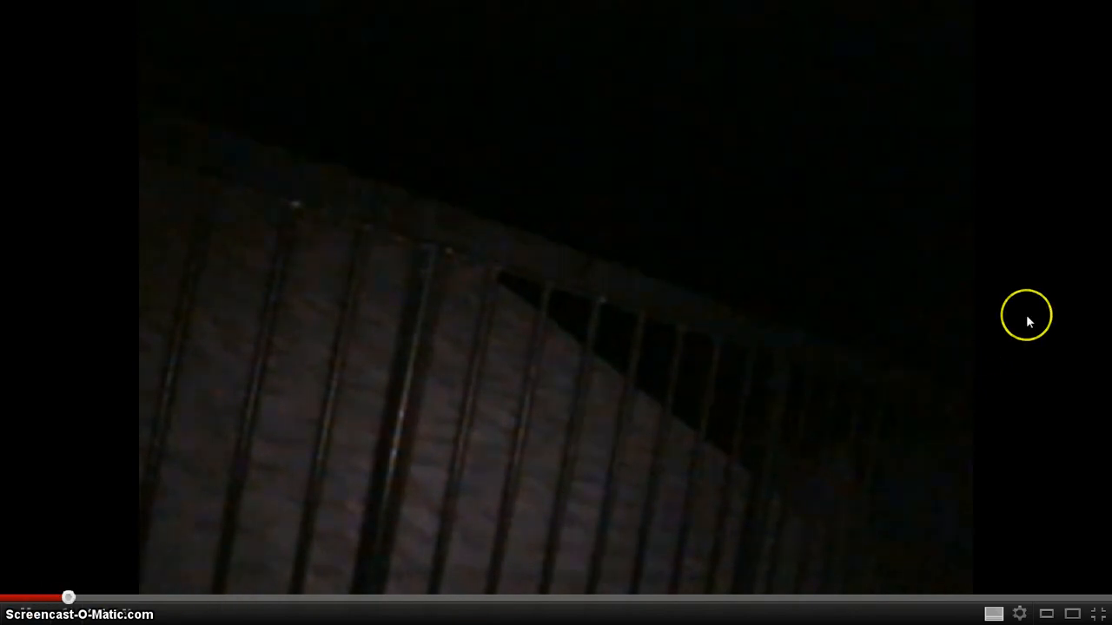